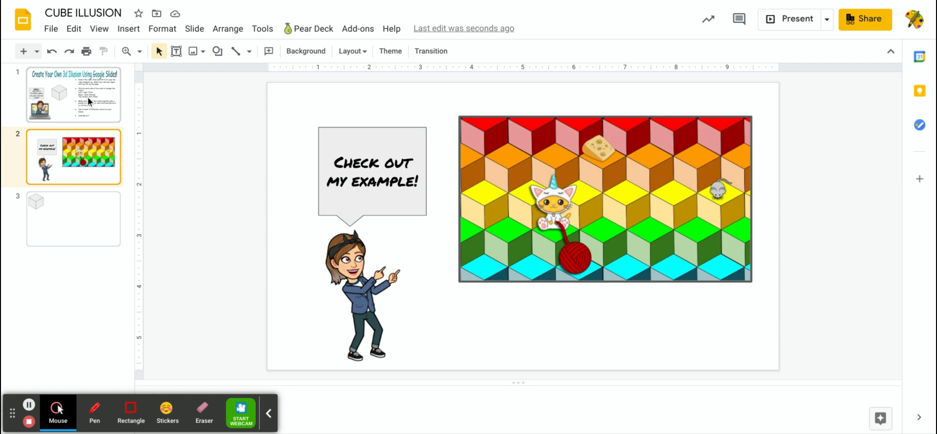
View the instruction slide, then move to the cube-building slide
left_click(72, 94)
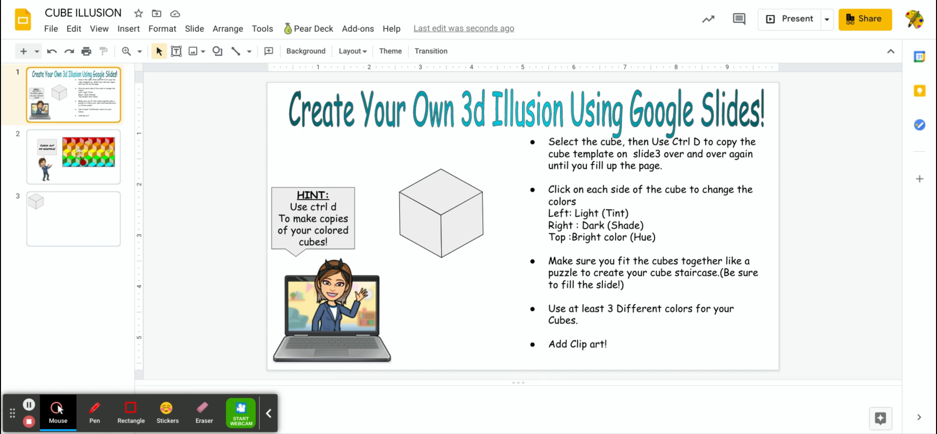
left_click(72, 219)
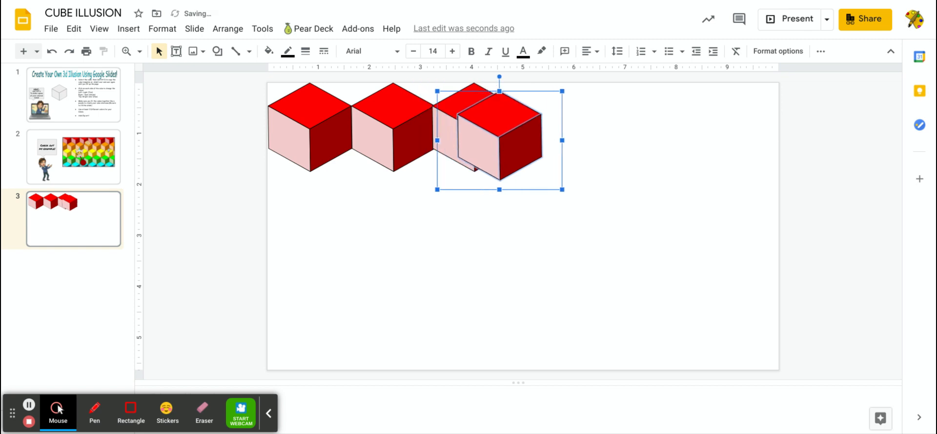
Drag the copied red cube into place beside the third red cube
left_click_drag(498, 138, 758, 274)
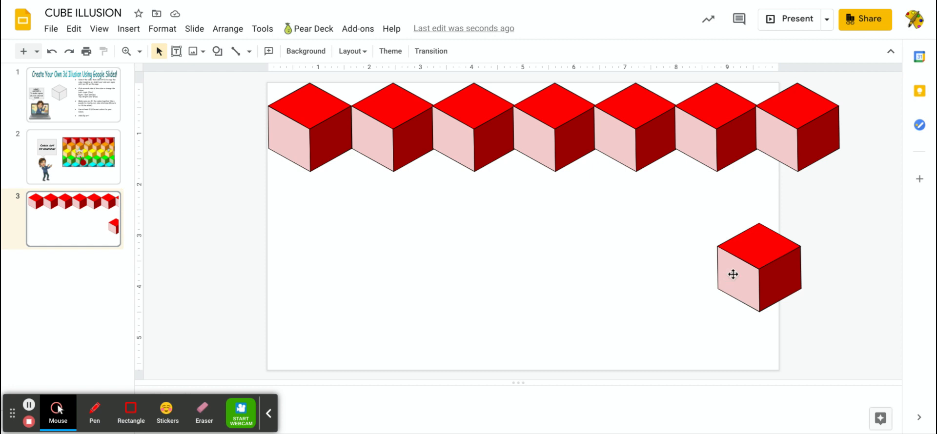
Move the spare cube up beneath the top row of red cubes
left_click_drag(759, 275, 755, 192)
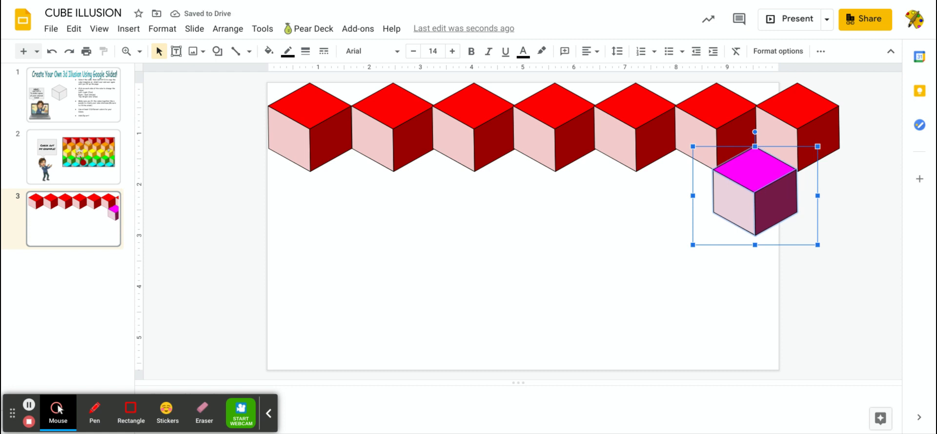
Drag the purple cube copies leftward under the red row to fill the second row
left_click_drag(753, 191, 677, 205)
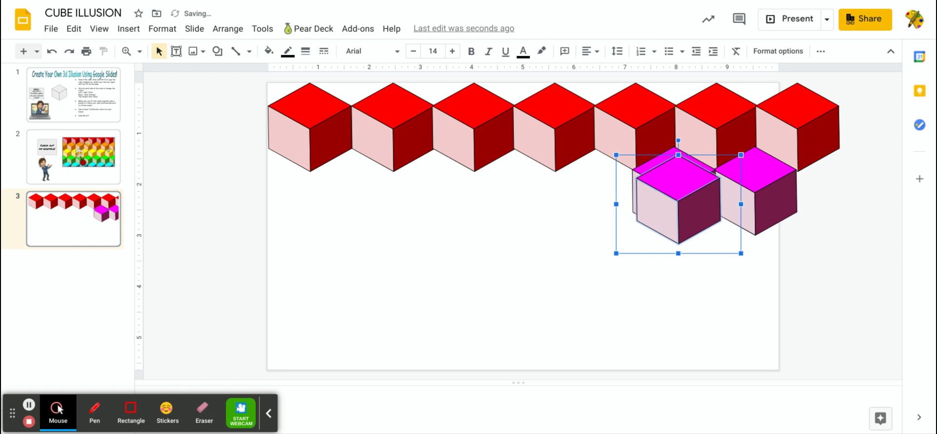
left_click_drag(675, 191, 529, 191)
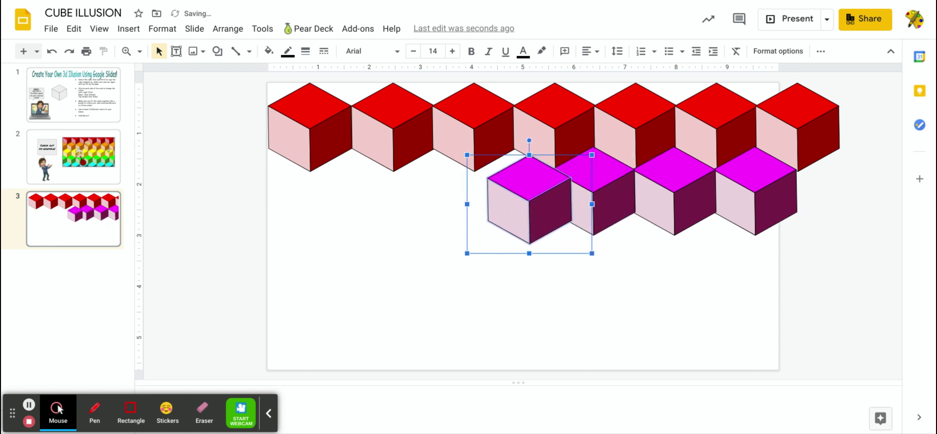
left_click_drag(529, 203, 268, 194)
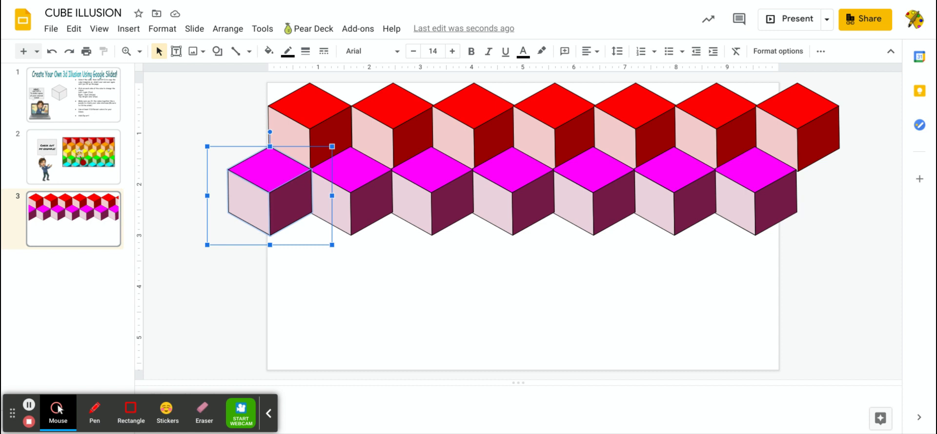
left_click(73, 157)
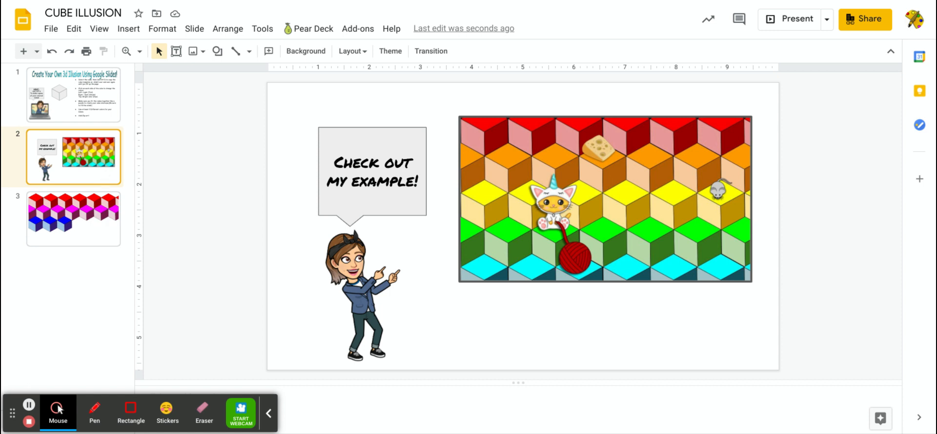